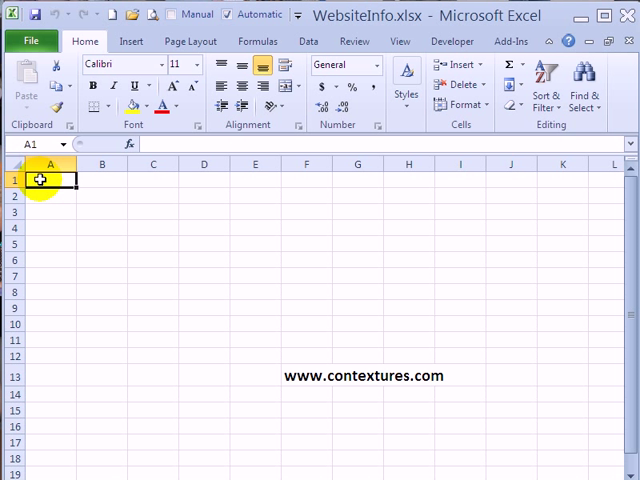
{"action": "mouse_move", "coordinate": [378, 63]}
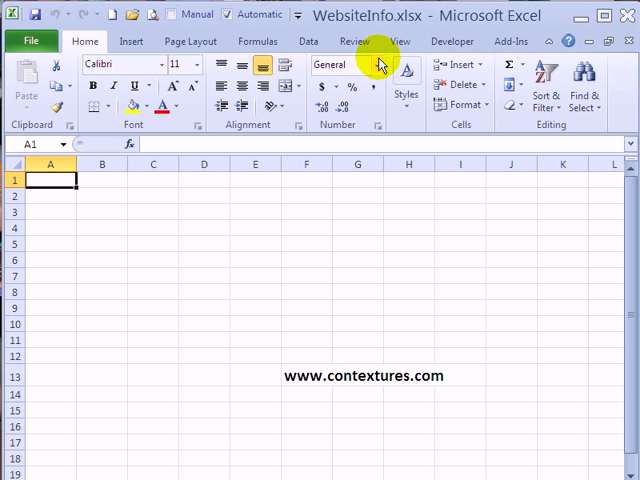
{"action": "mouse_move", "coordinate": [584, 95]}
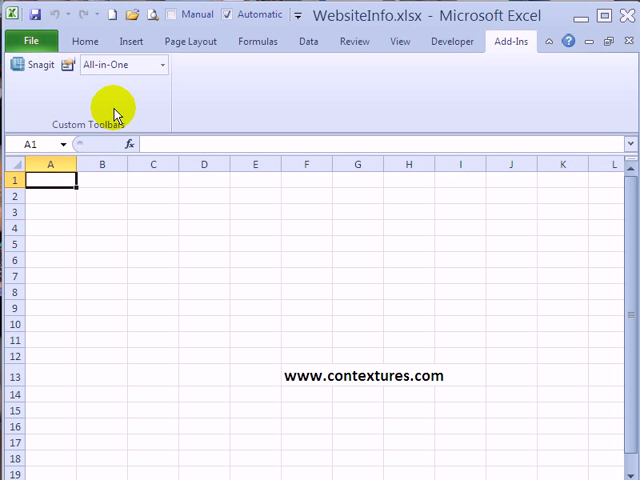
{"action": "mouse_move", "coordinate": [62, 160]}
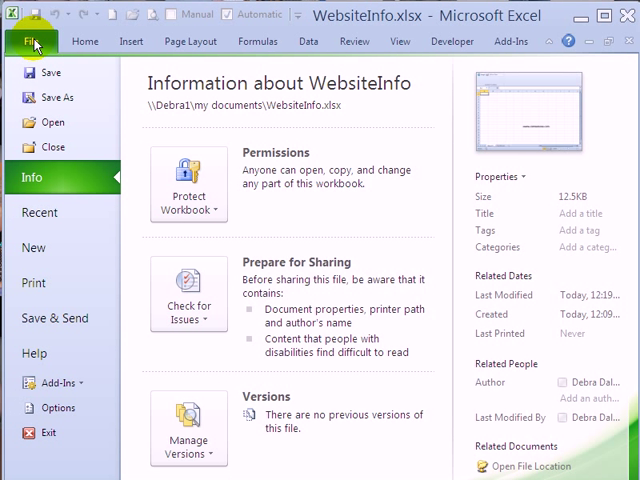
{"action": "mouse_move", "coordinate": [40, 212]}
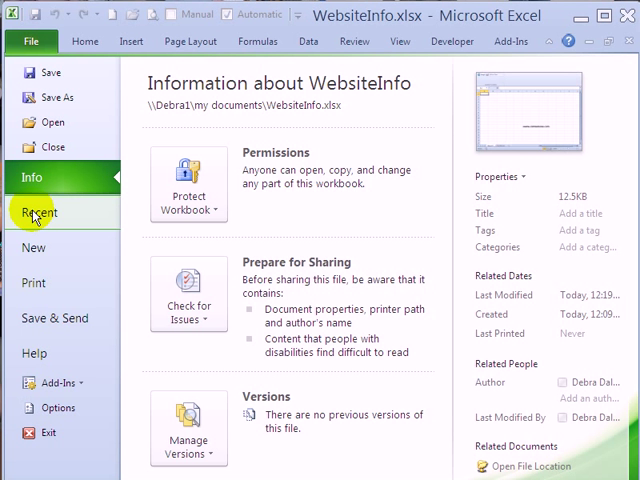
{"action": "left_click", "coordinate": [40, 212]}
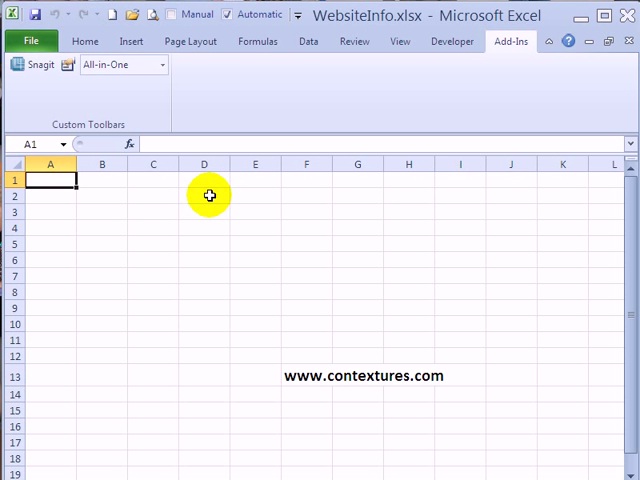
Load the CustomToolbar.xls workbook from the Recent list so its toolbar buttons appear
{"action": "left_click", "coordinate": [99, 87]}
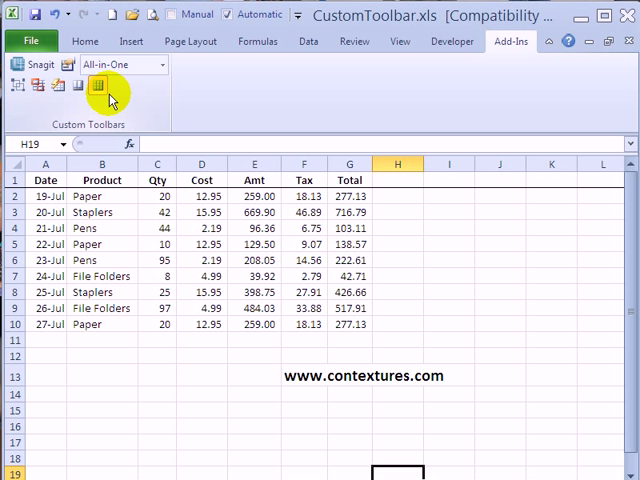
{"action": "mouse_move", "coordinate": [99, 85]}
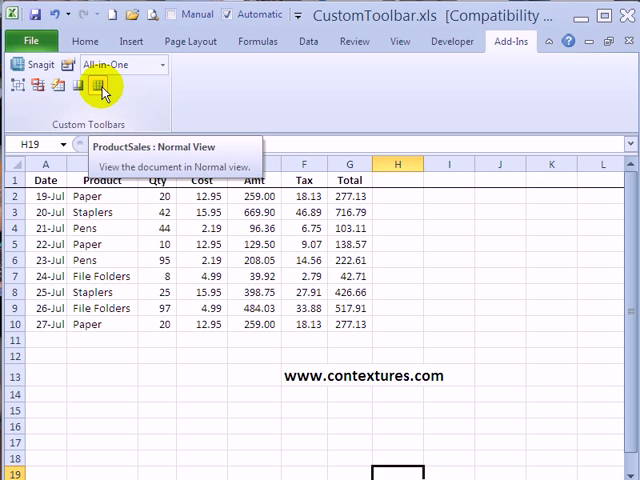
{"action": "mouse_move", "coordinate": [250, 85]}
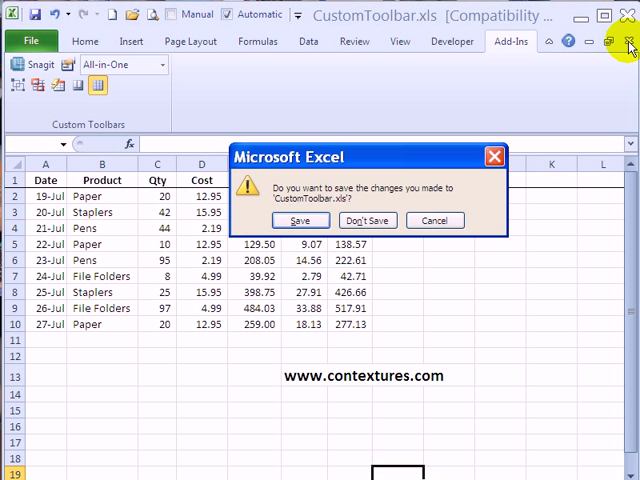
Discard changes at the prompt, returning to WebsiteInfo with the leftover ProductSales buttons still visible
{"action": "left_click", "coordinate": [366, 220]}
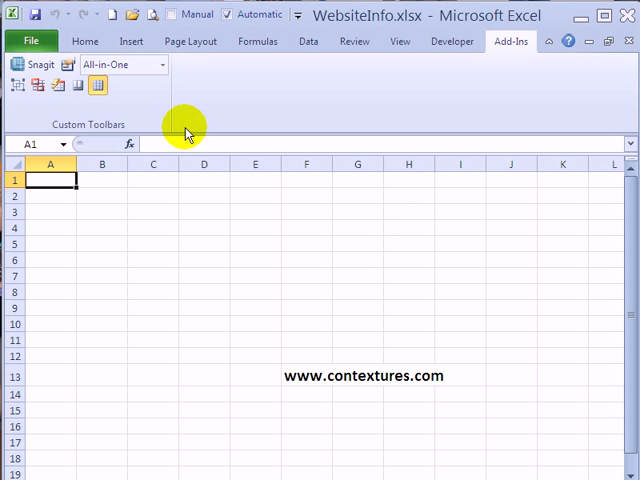
{"action": "mouse_move", "coordinate": [57, 94]}
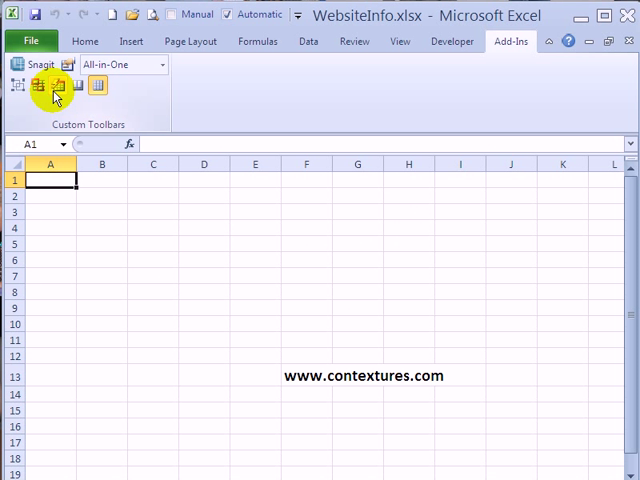
{"action": "mouse_move", "coordinate": [98, 85]}
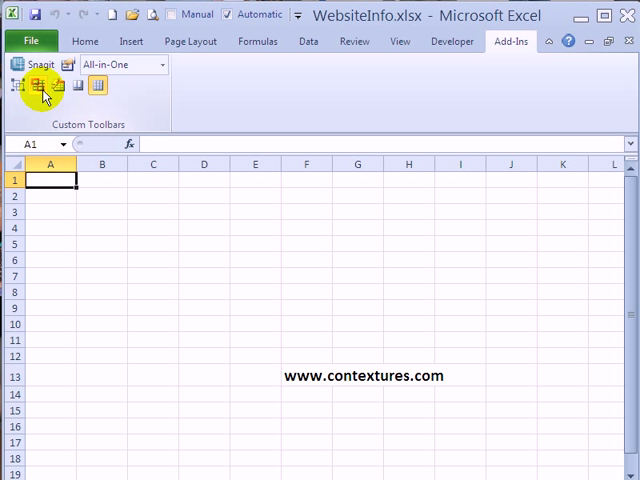
{"action": "mouse_move", "coordinate": [40, 86]}
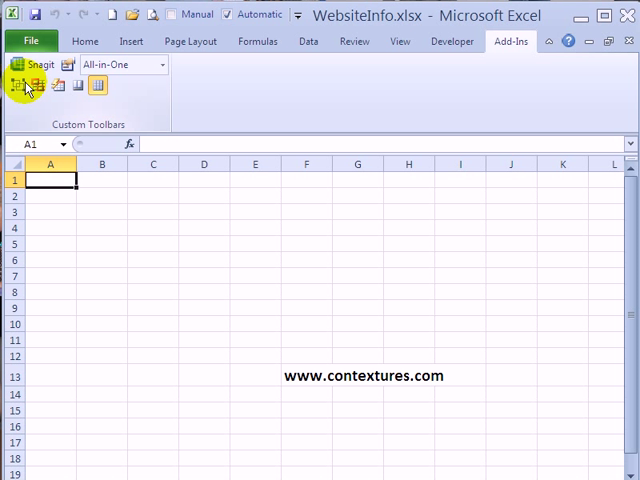
{"action": "mouse_move", "coordinate": [38, 86]}
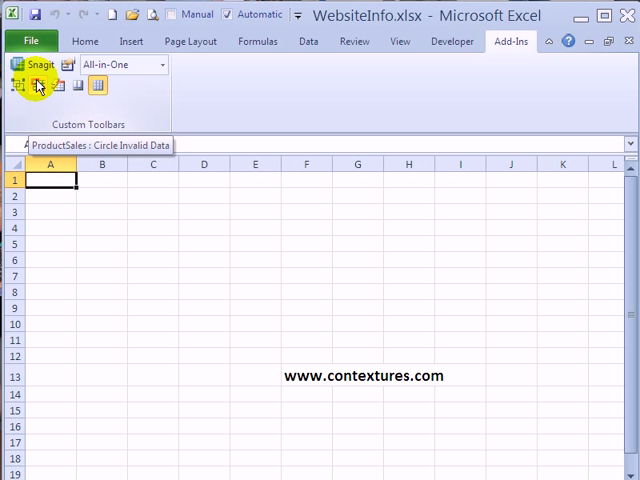
Permanently delete the leftover custom toolbar, leaving only the Snagit toolbar among the add-ins
{"action": "right_click", "coordinate": [37, 85]}
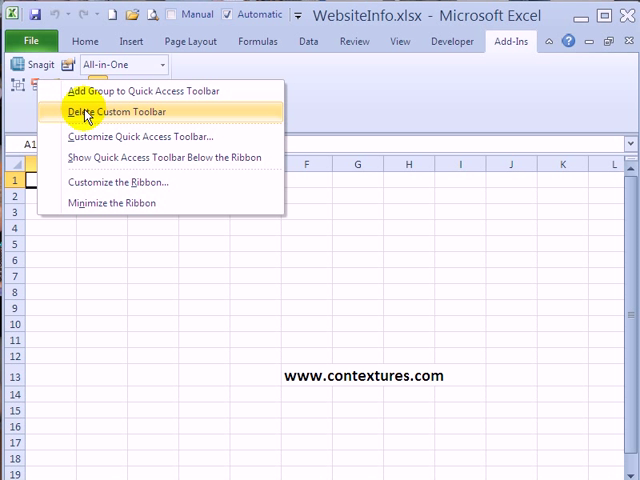
{"action": "left_click", "coordinate": [119, 111]}
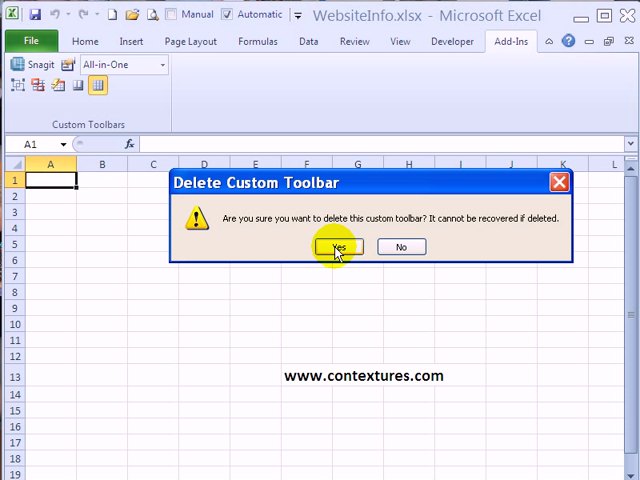
{"action": "left_click", "coordinate": [337, 247]}
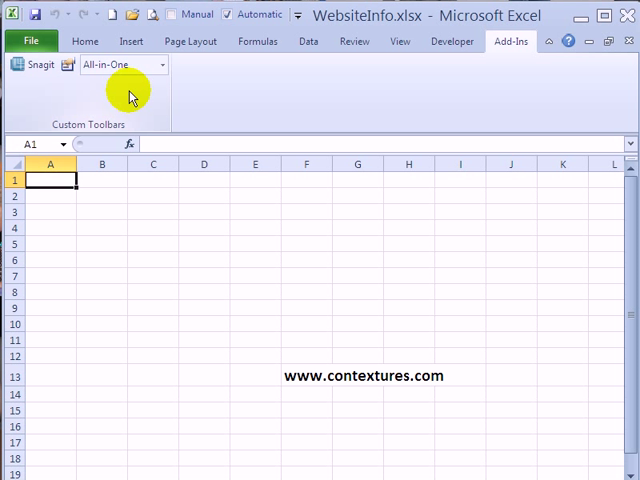
{"action": "mouse_move", "coordinate": [70, 88]}
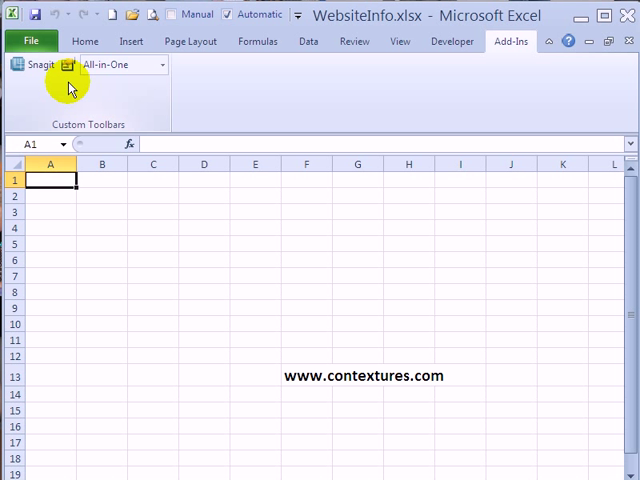
{"action": "mouse_move", "coordinate": [138, 474]}
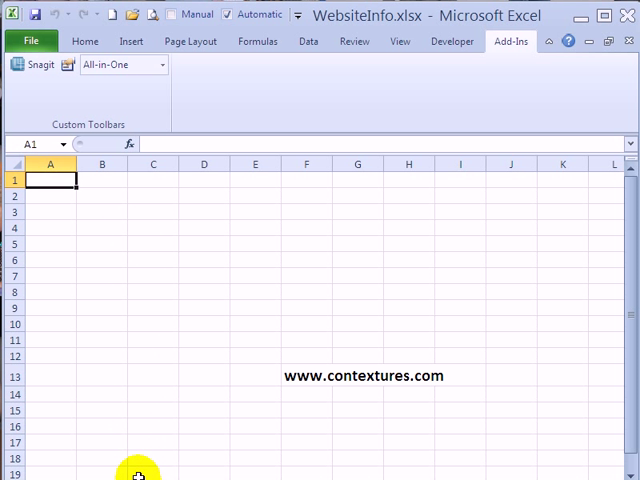
{"action": "mouse_move", "coordinate": [140, 474]}
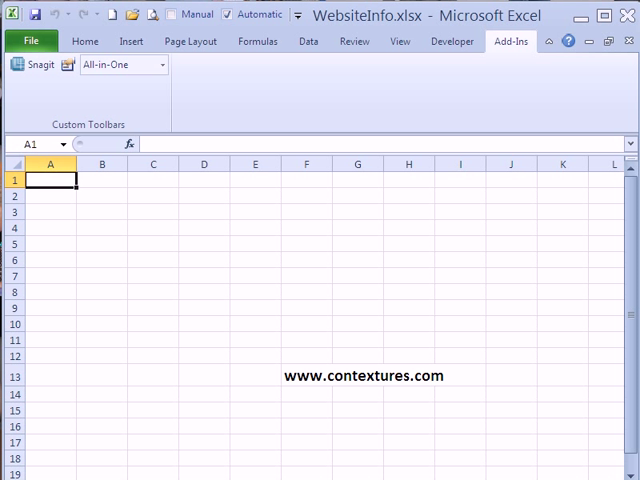